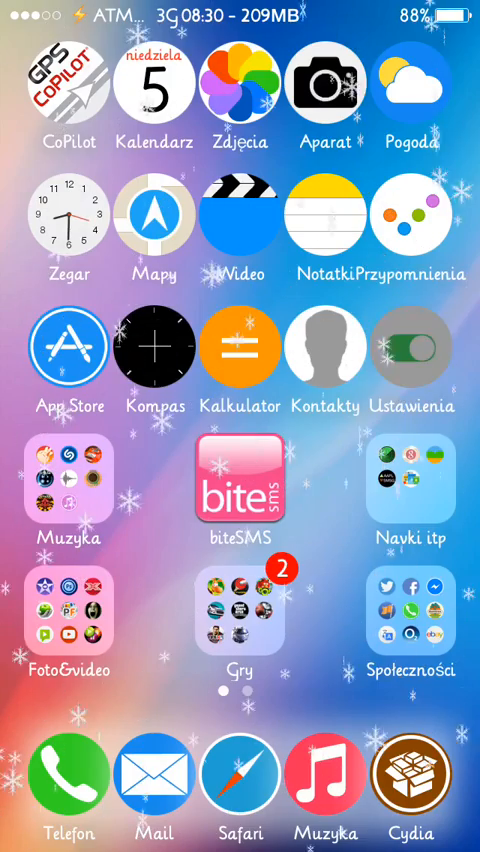
Open Settings, go to the SleepFX tweak, and show its sleep effect list with Fade Tiles checked.
{"action": "left_click", "coordinate": [419, 345]}
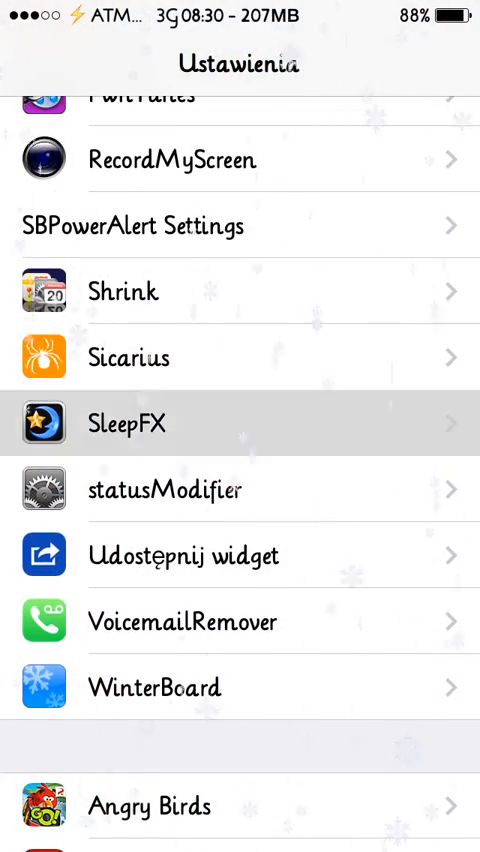
{"action": "left_click", "coordinate": [127, 423]}
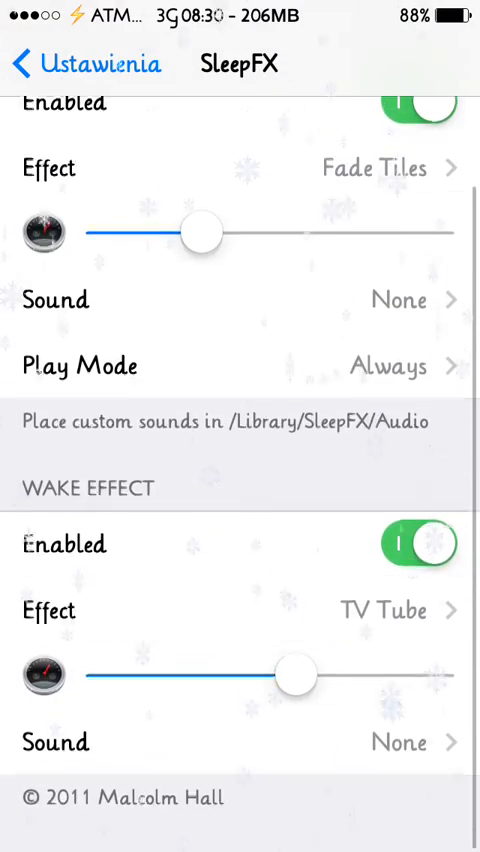
{"action": "scroll", "scroll_direction": "down", "scroll_amount": 3}
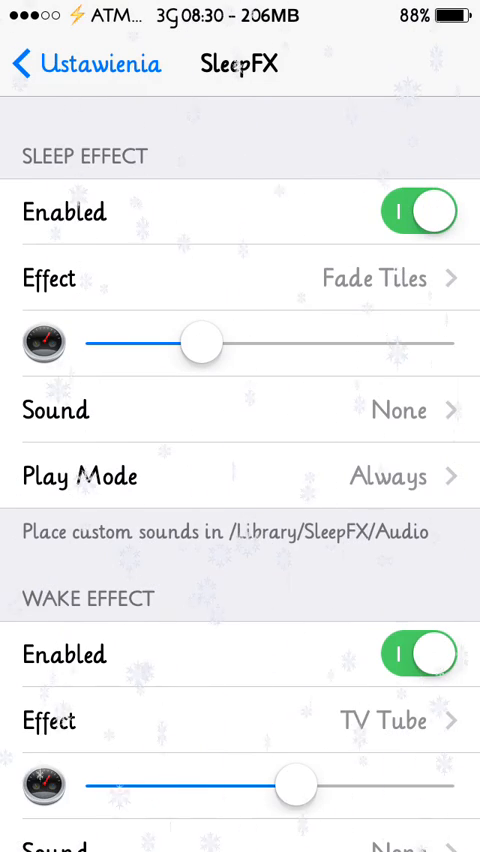
{"action": "scroll", "scroll_direction": "down", "scroll_amount": 3}
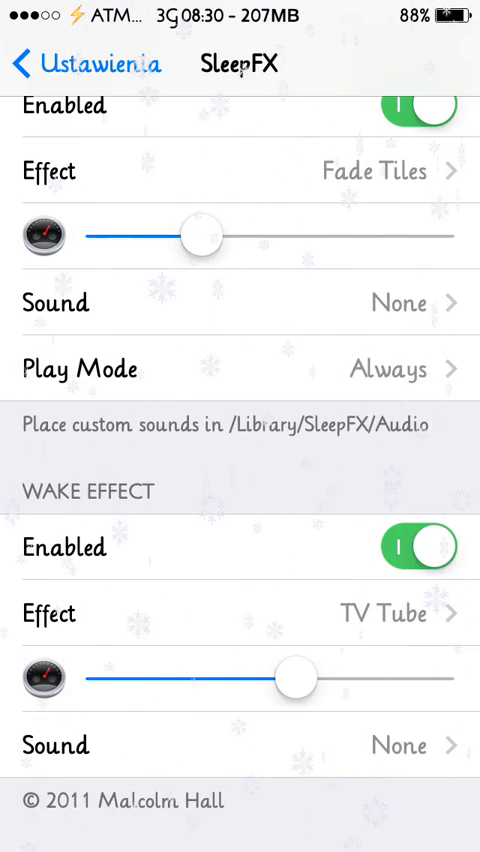
{"action": "scroll", "scroll_direction": "down", "scroll_amount": 3}
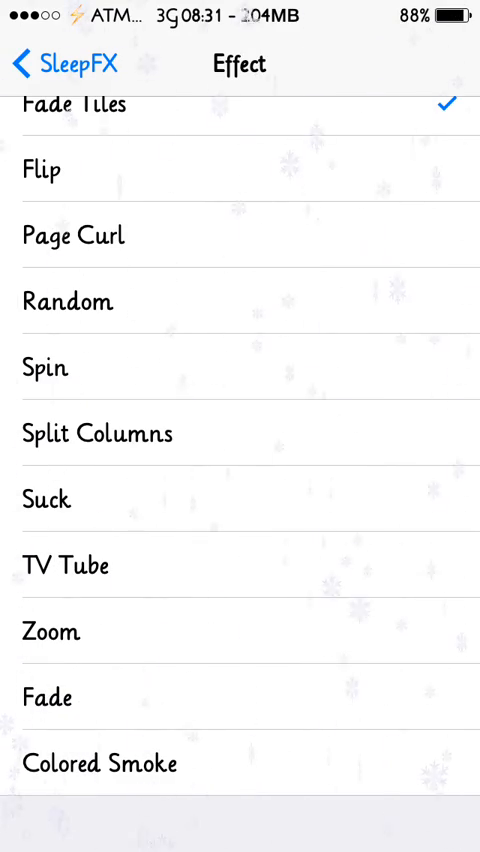
Select Colored Smoke as SleepFX's sleep effect in place of Fade Tiles.
{"action": "left_click", "coordinate": [100, 763]}
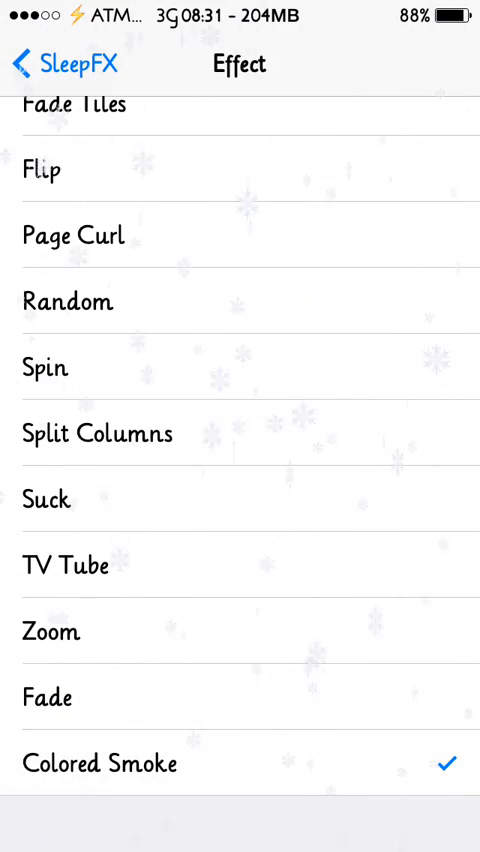